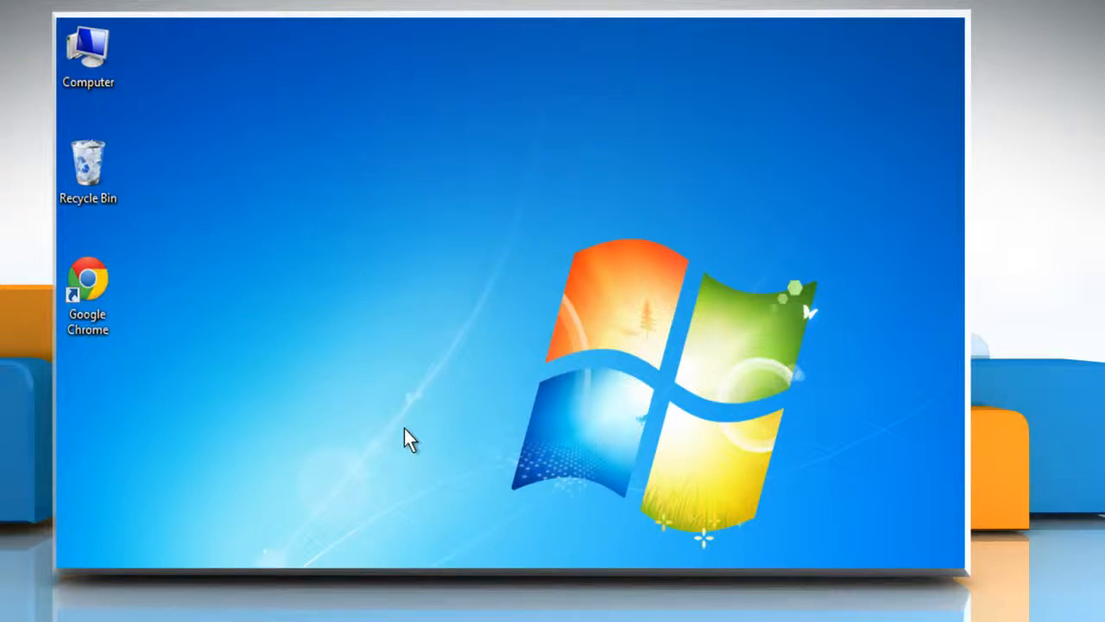
mouse_move(315, 371)
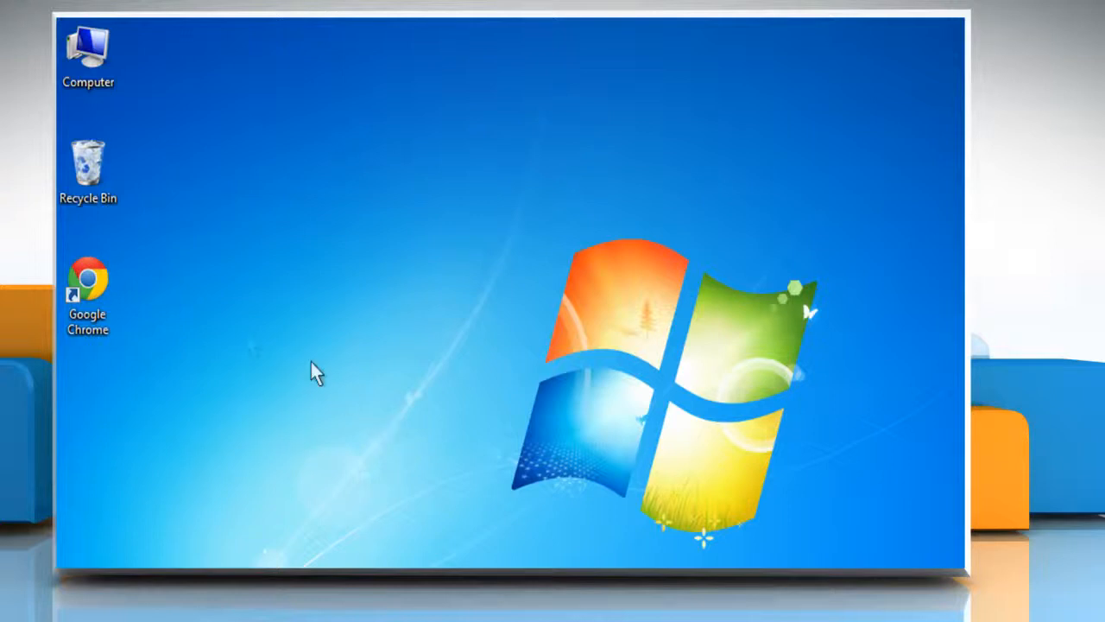
Open the right-click menu of the Google Chrome desktop shortcut
right_click(86, 285)
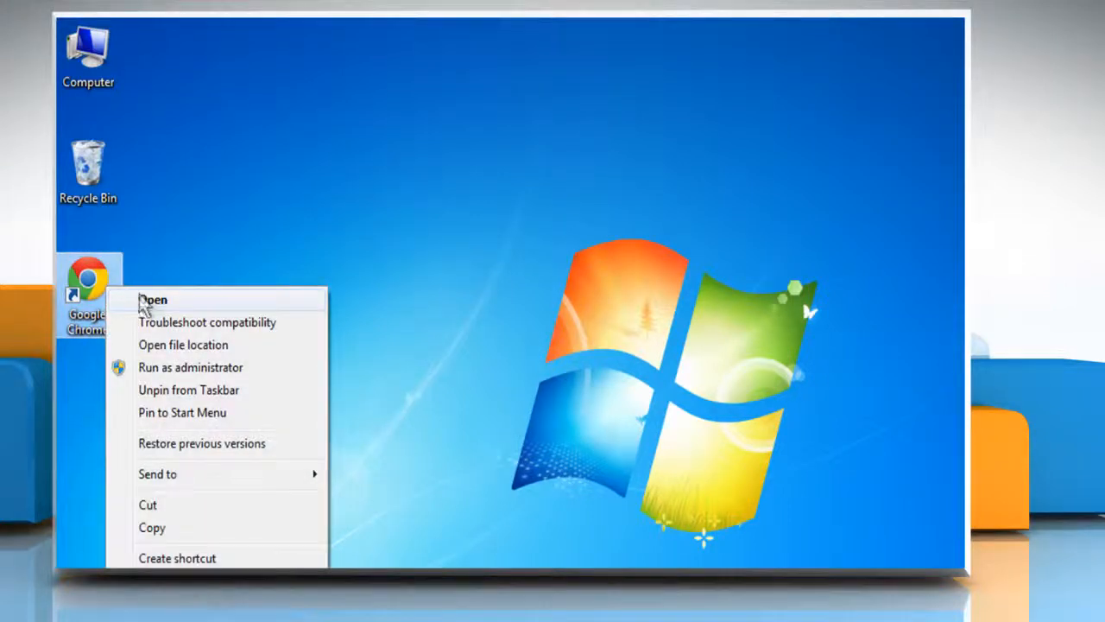
click(153, 299)
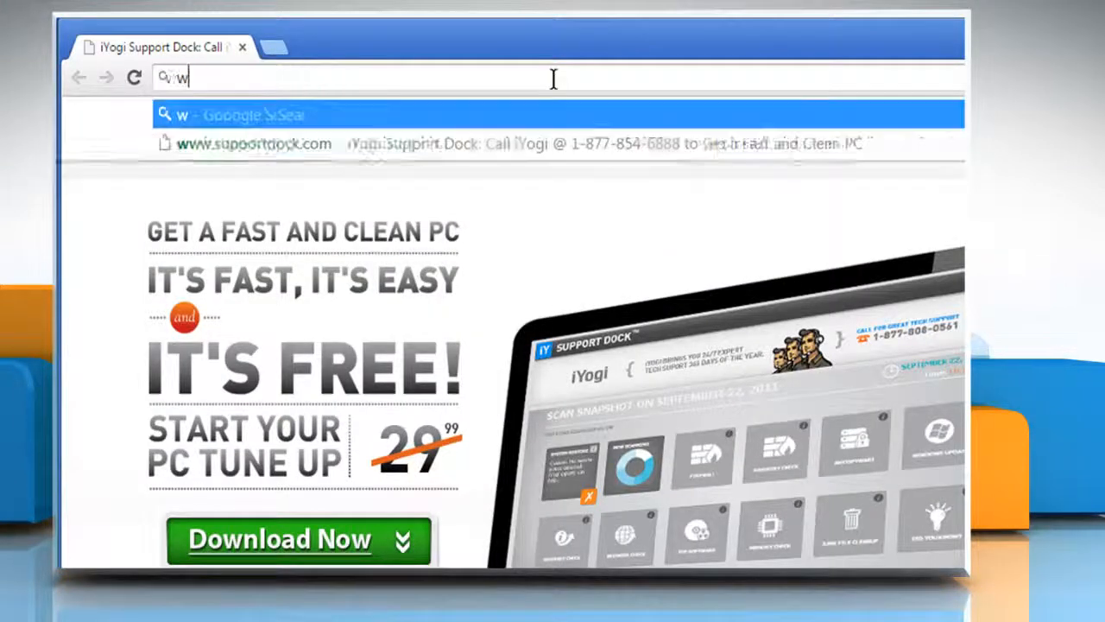
text(www.flickr.com)
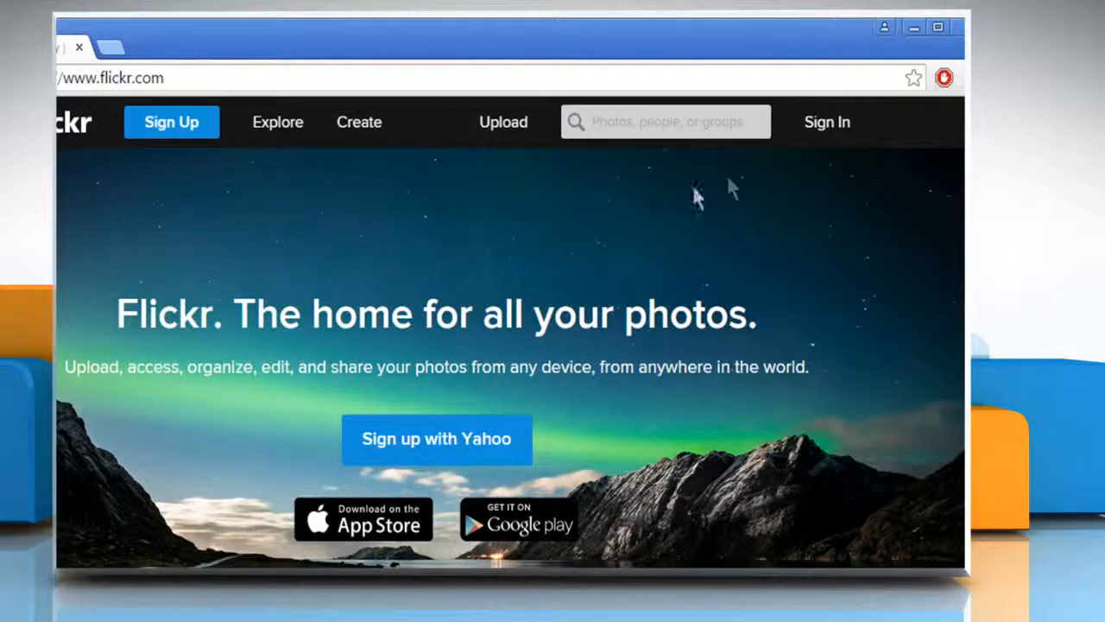
mouse_move(827, 138)
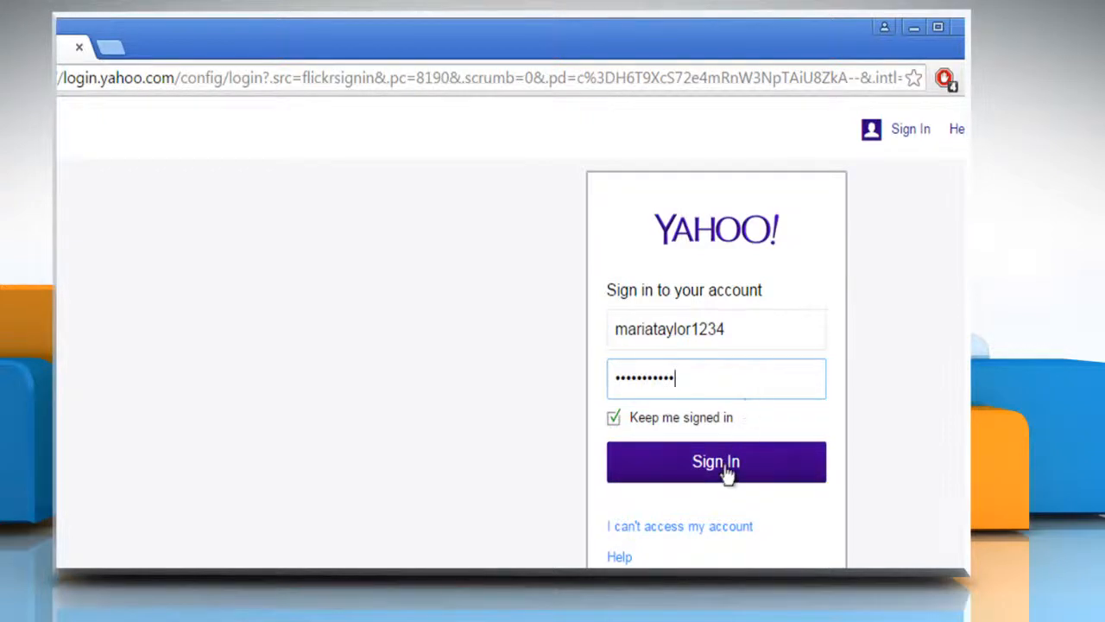
click(716, 461)
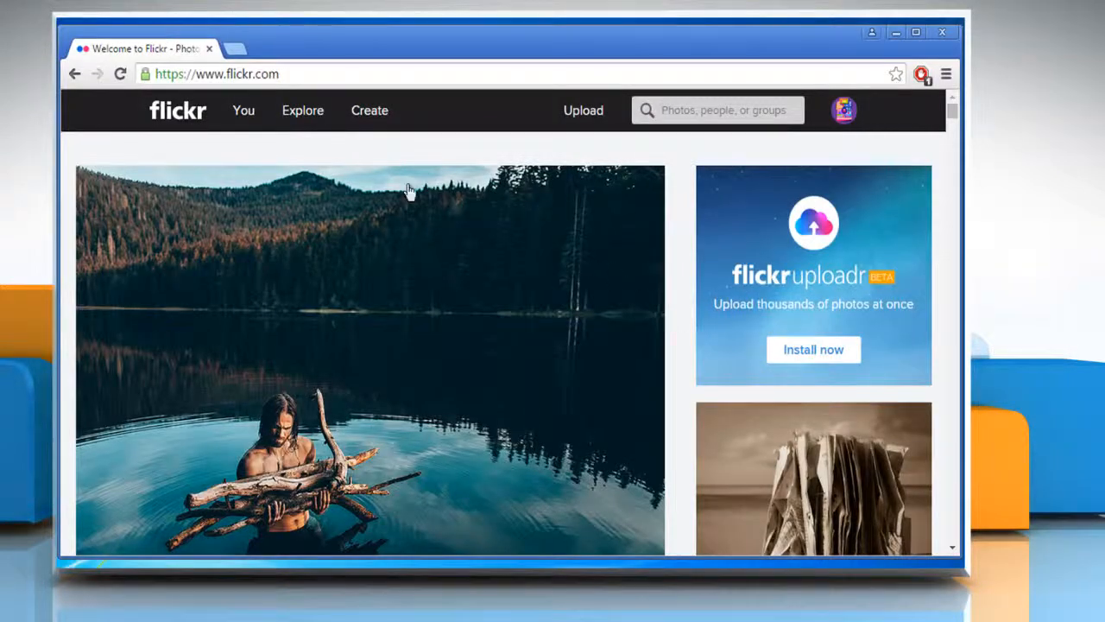
click(244, 110)
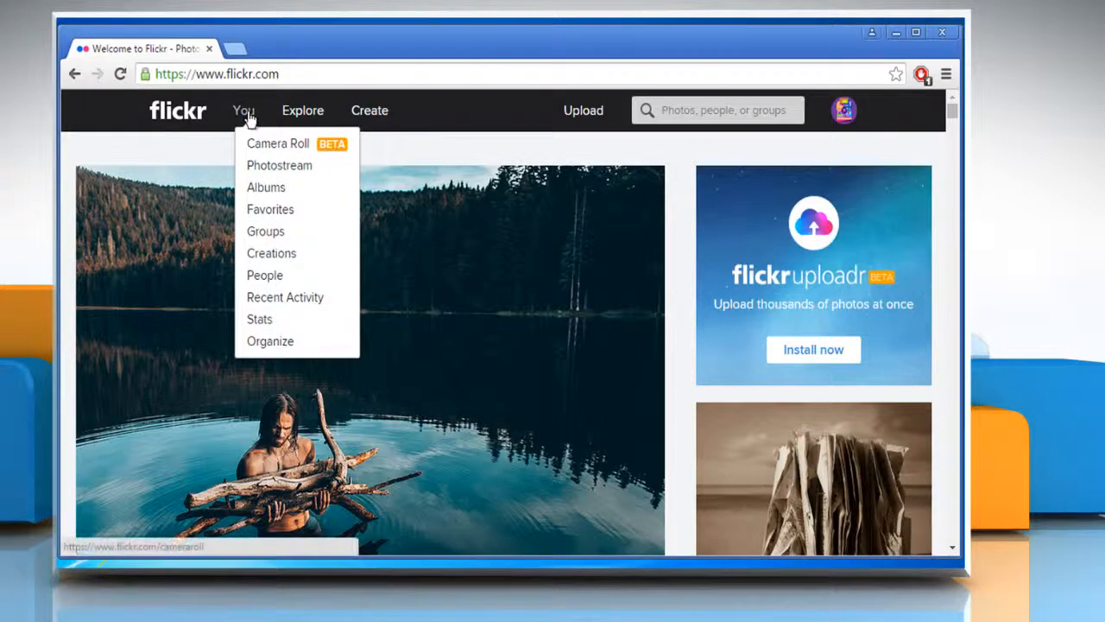
mouse_move(289, 172)
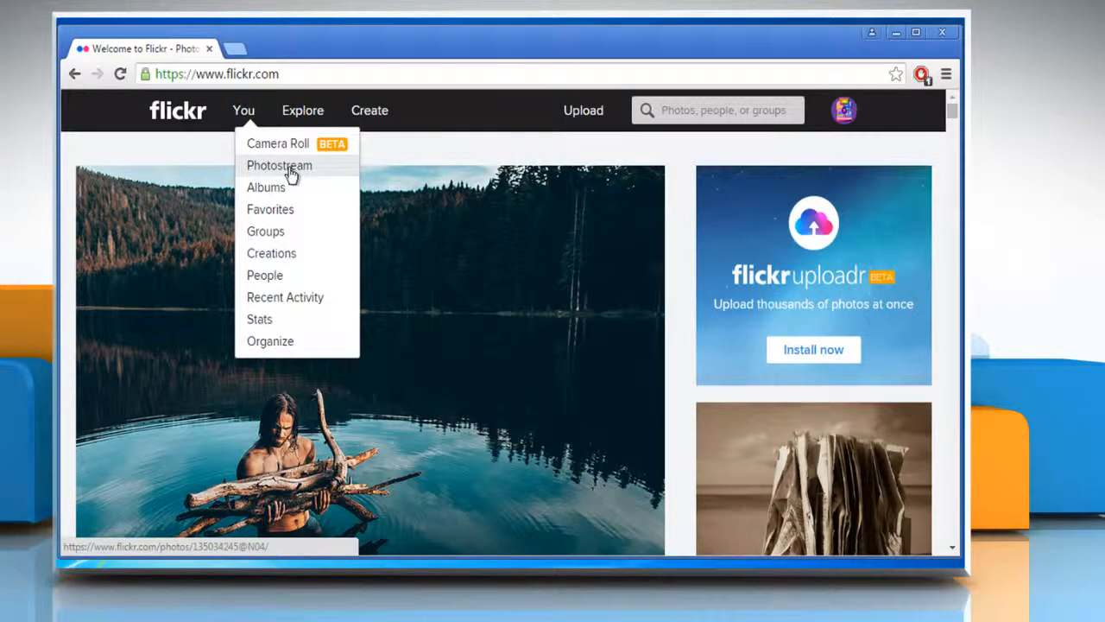
Open the smiling man's laptop photo from Photostream and show its Rotate/Delete edit options
click(279, 164)
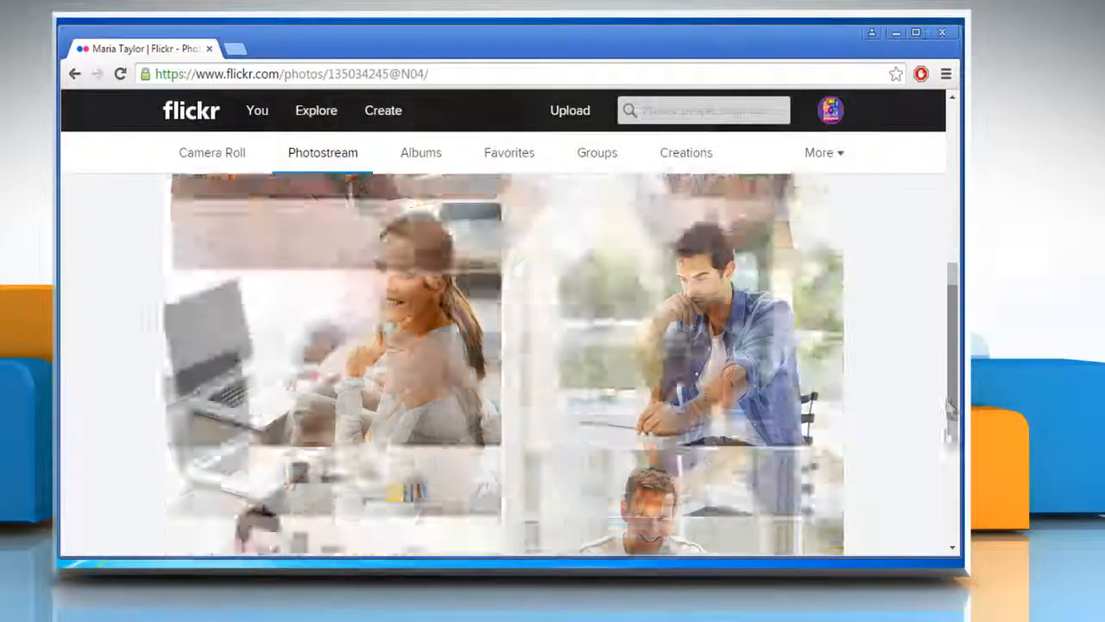
scroll(down, 3)
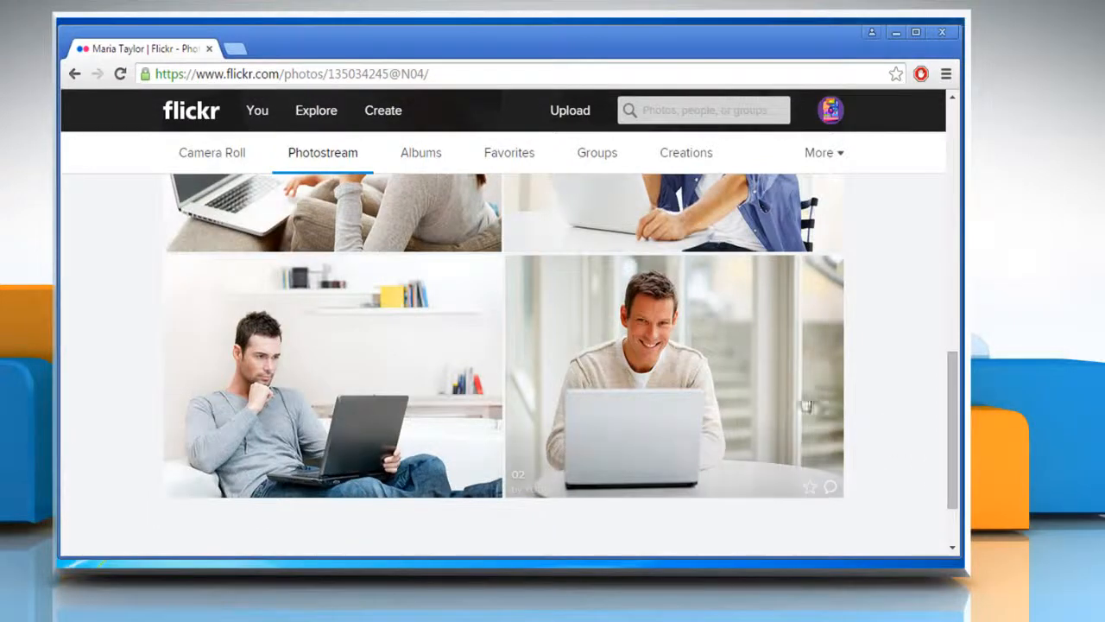
click(673, 375)
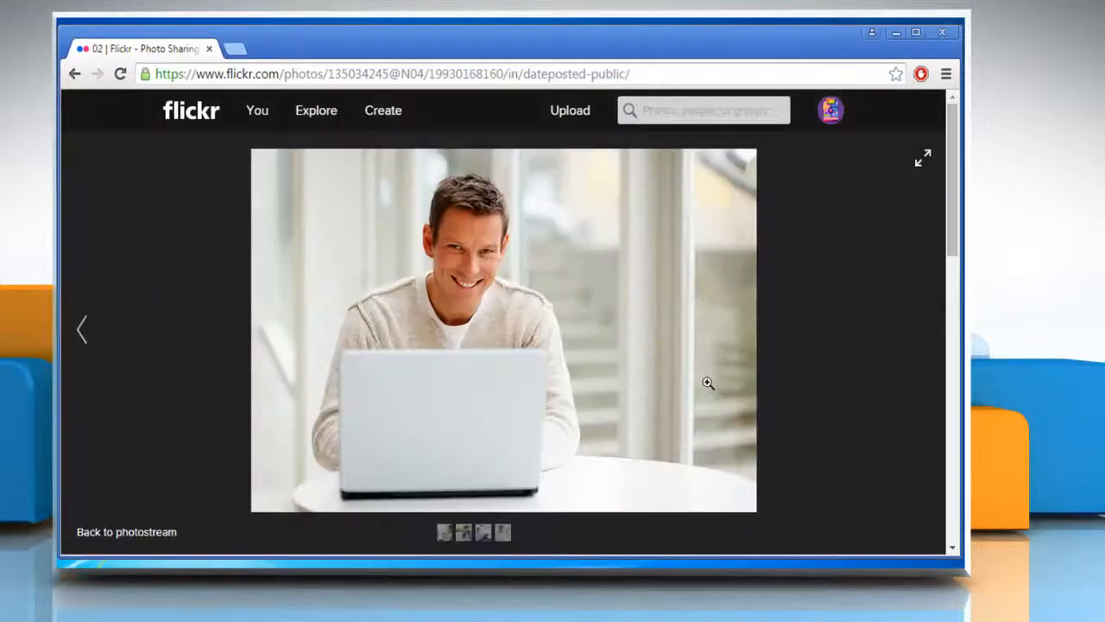
click(923, 158)
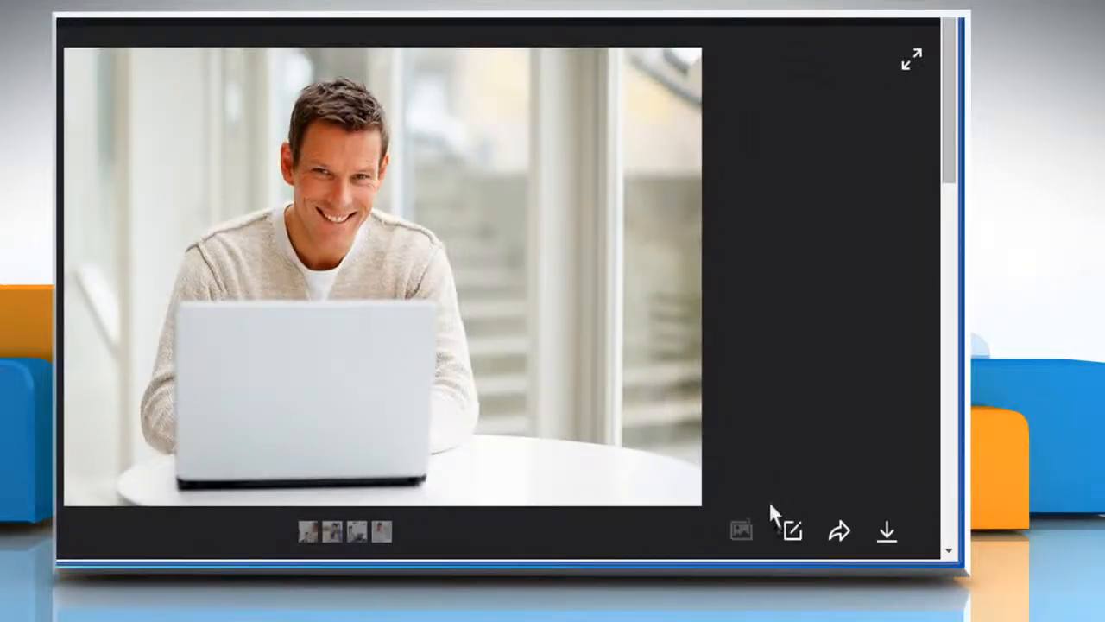
click(792, 531)
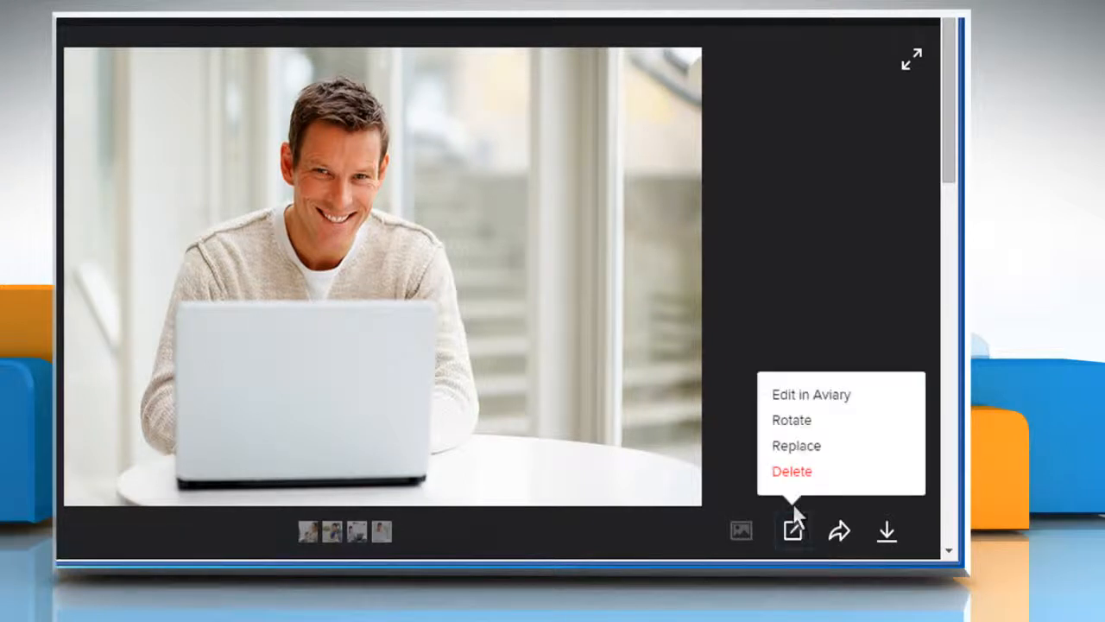
mouse_move(811, 395)
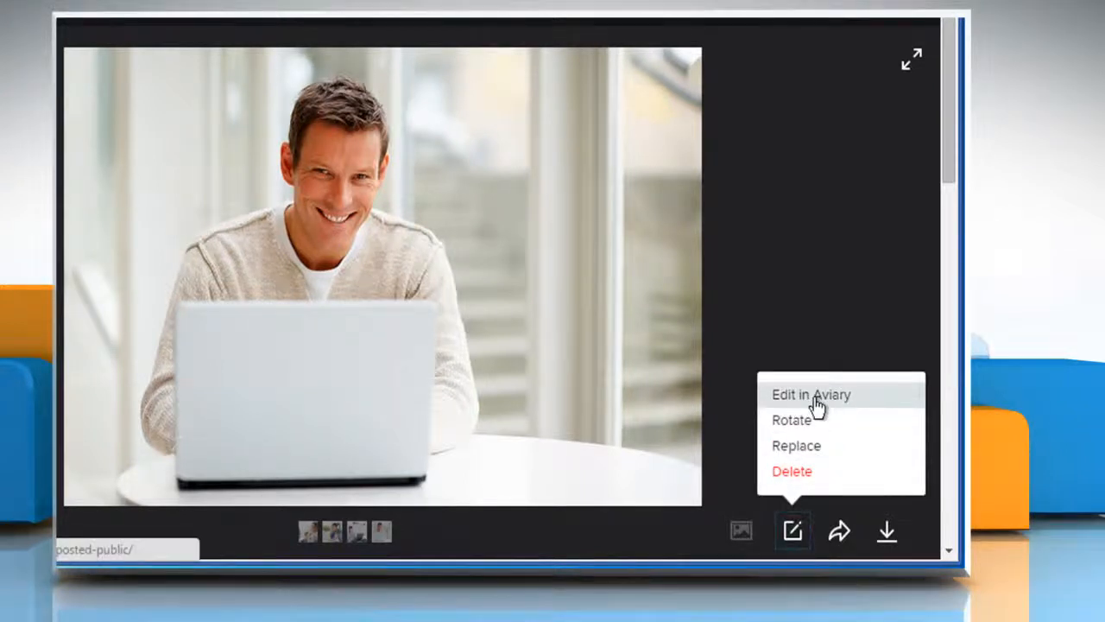
Open the photo in the Aviary editor and page back to the first tool set
click(810, 394)
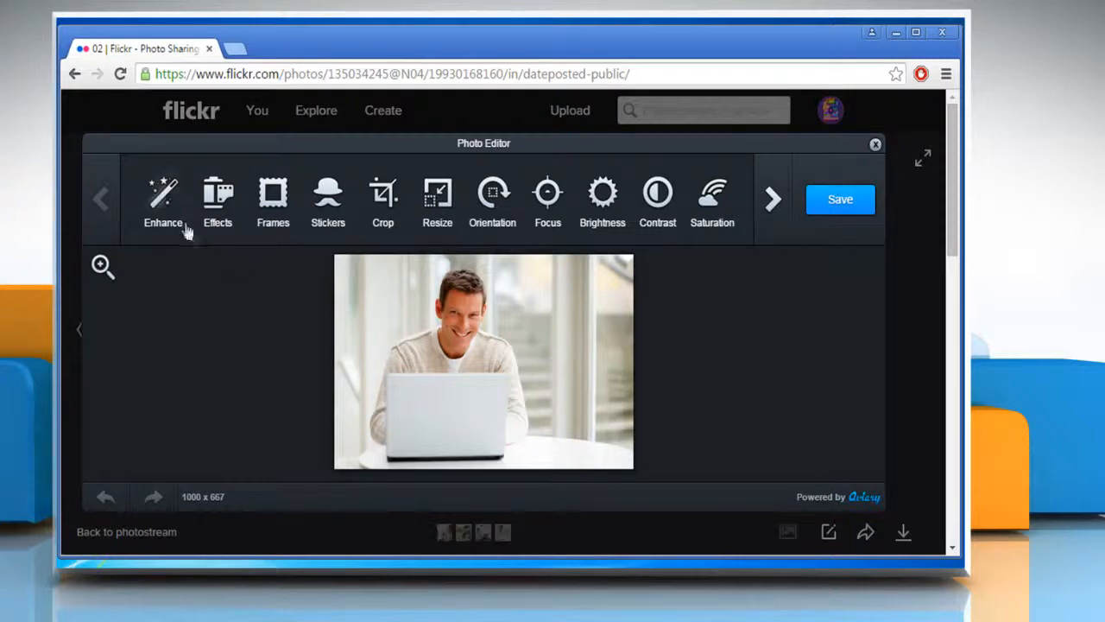
mouse_move(164, 203)
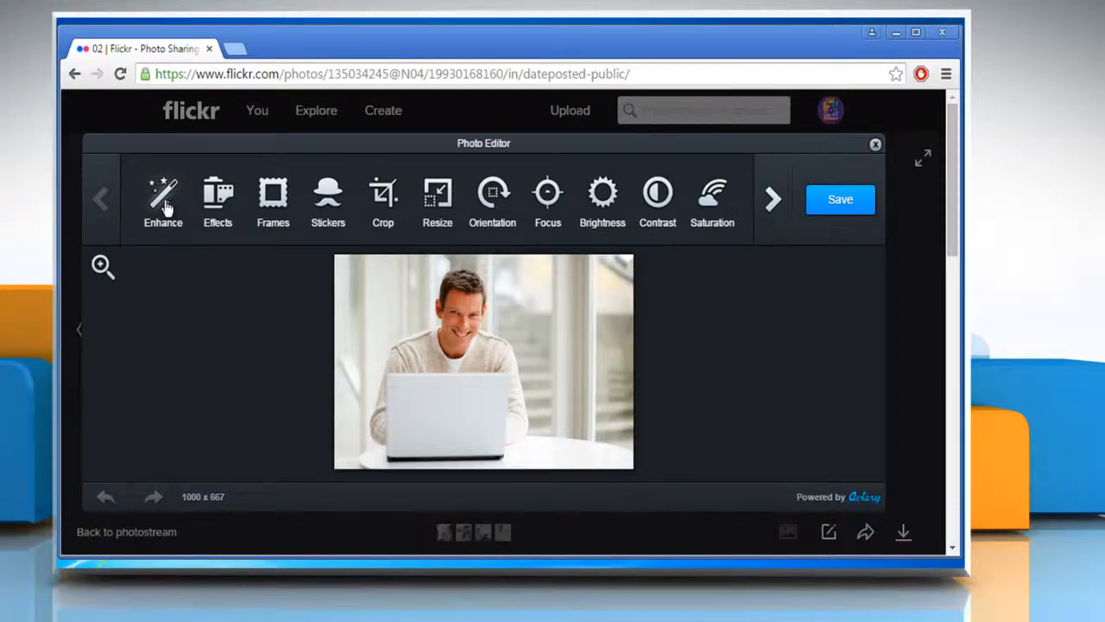
mouse_move(345, 207)
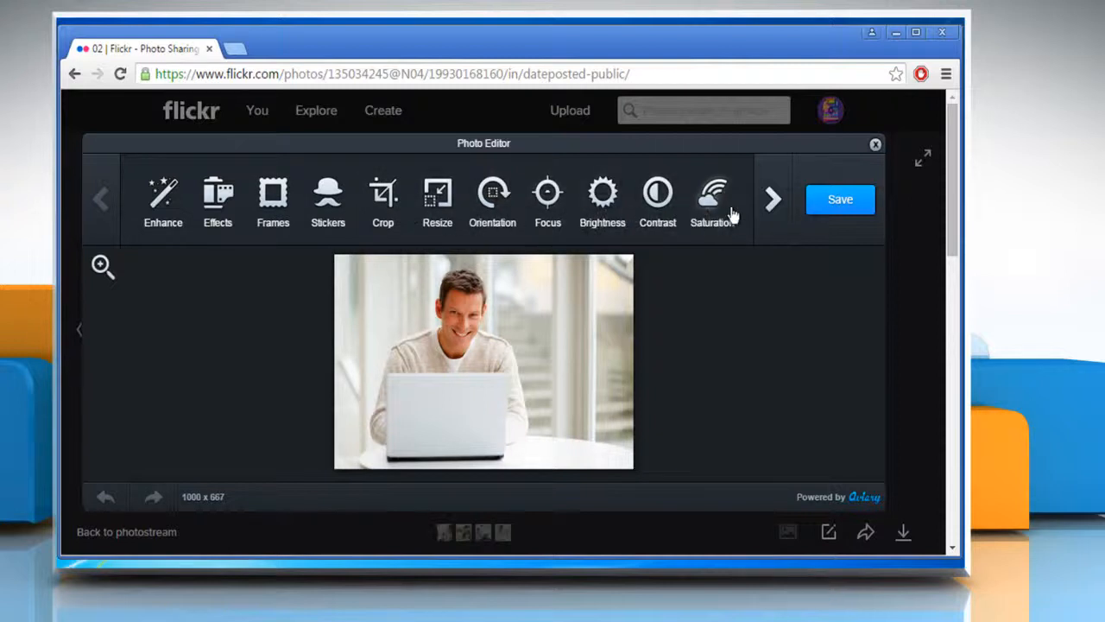
click(772, 199)
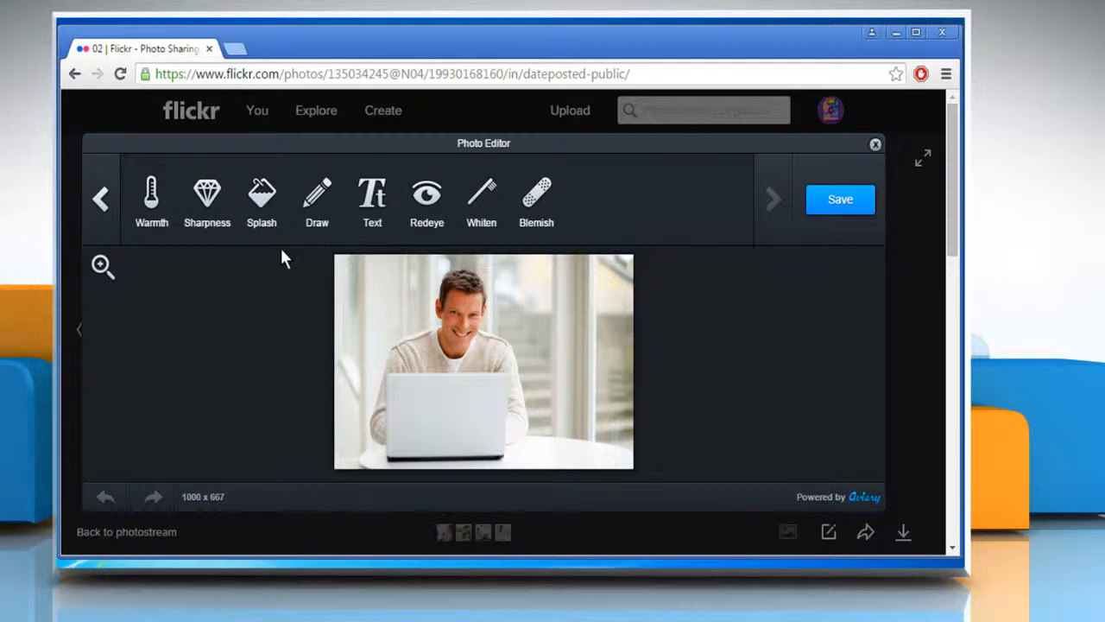
click(100, 198)
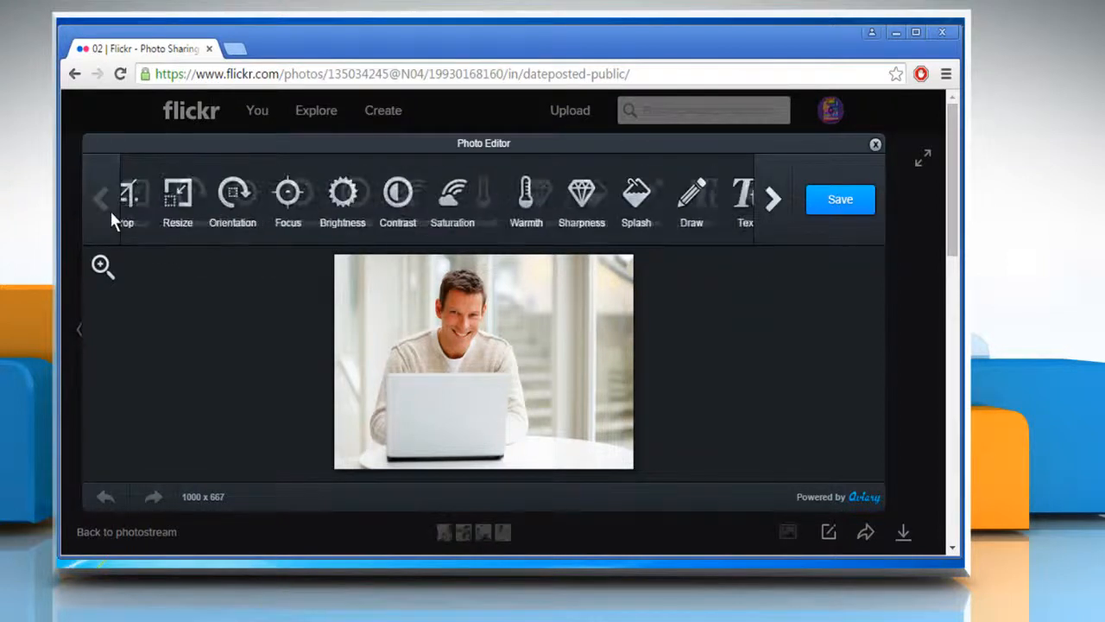
click(101, 199)
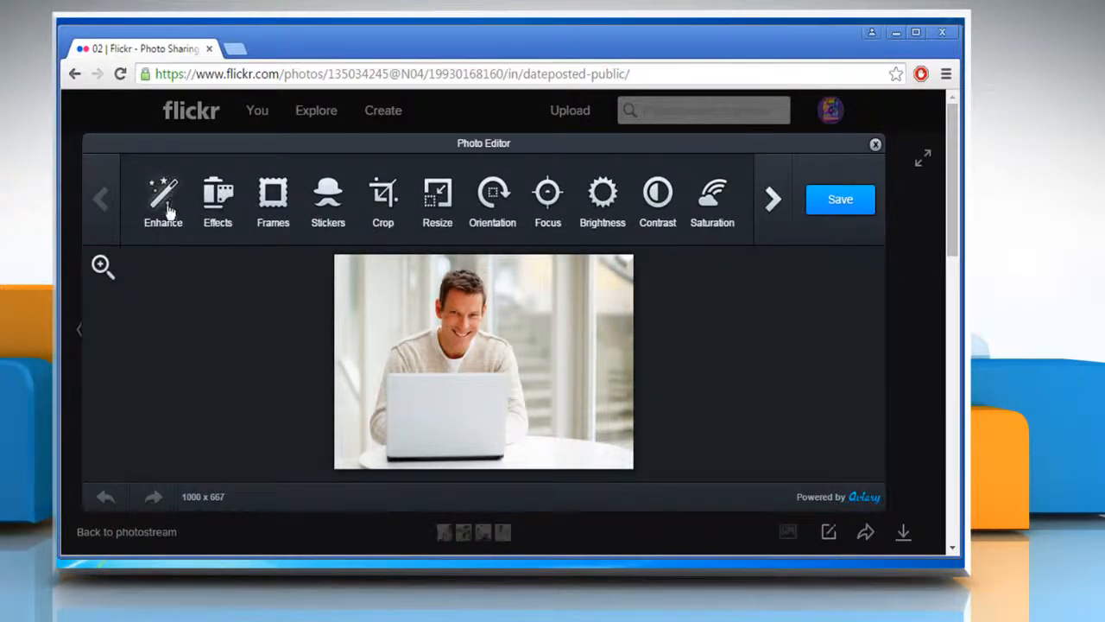
Apply the Color Fix enhancement from the Enhance panel
click(163, 198)
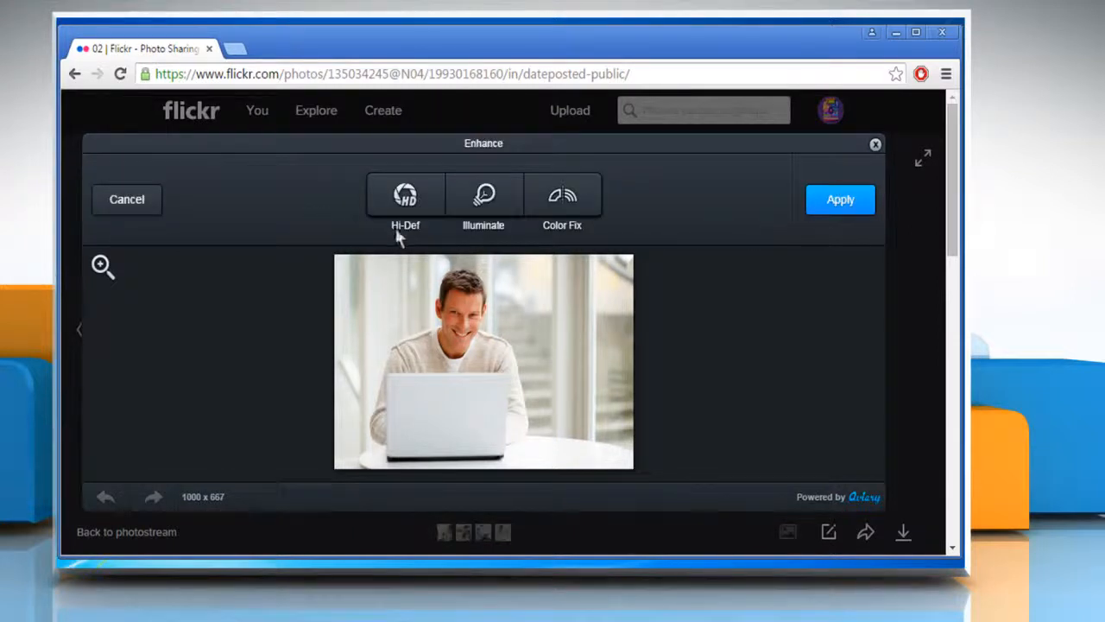
click(562, 199)
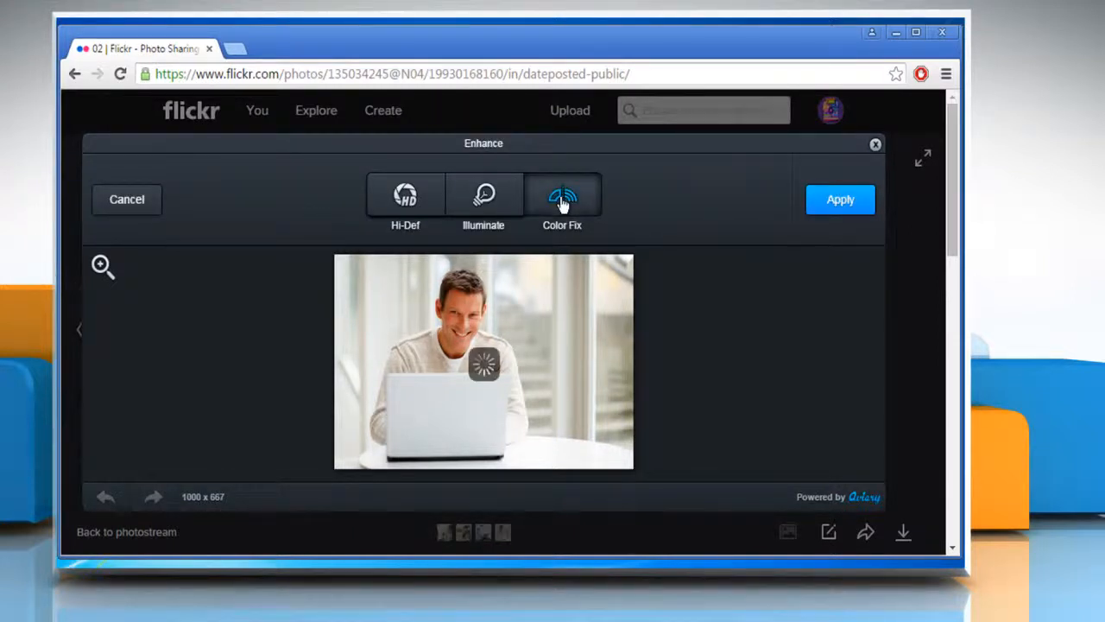
click(841, 198)
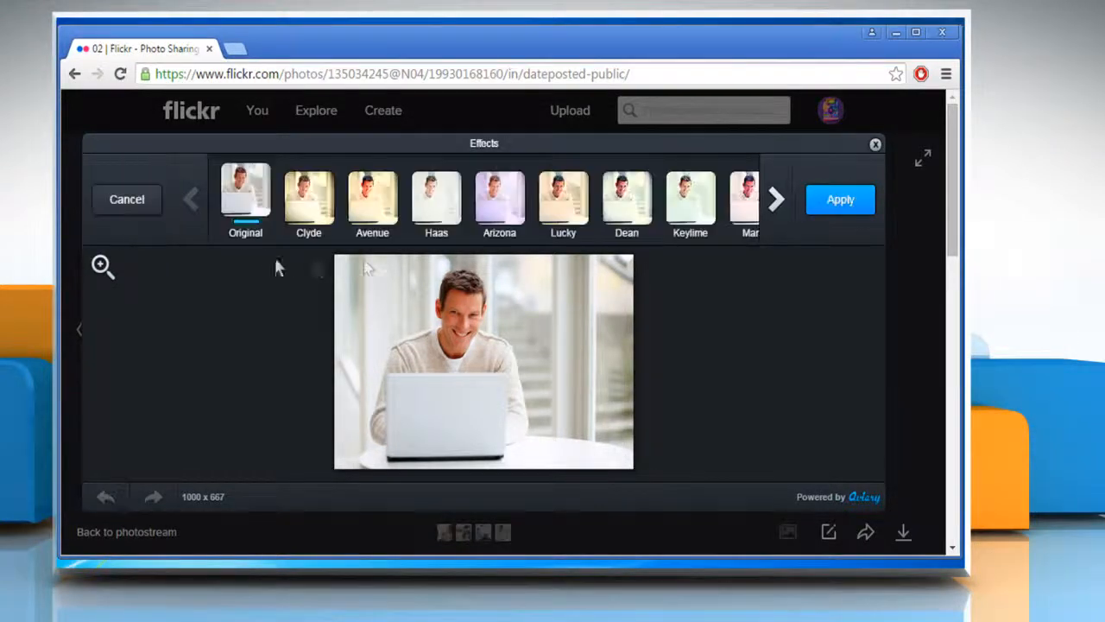
mouse_move(775, 199)
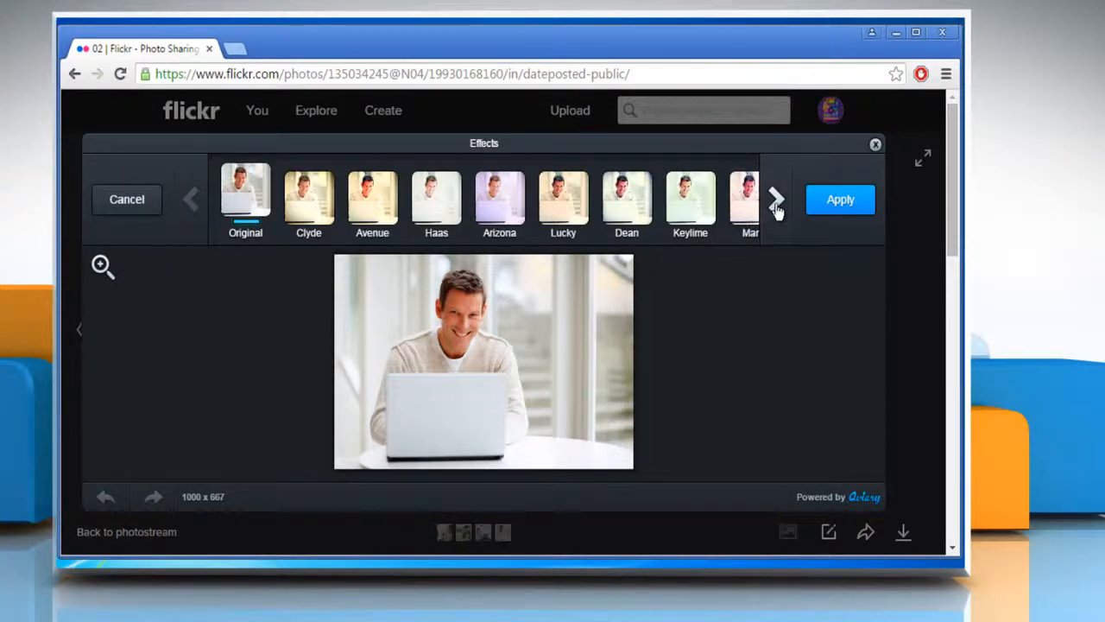
Preview the San Carmen effect preset from the later Effects page
click(775, 199)
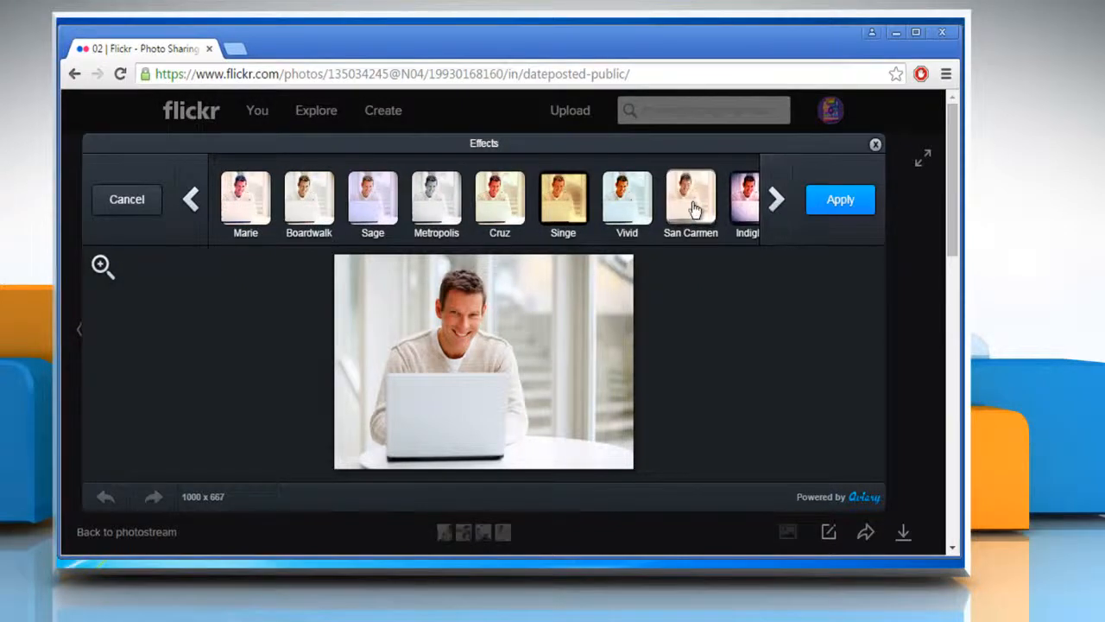
click(690, 194)
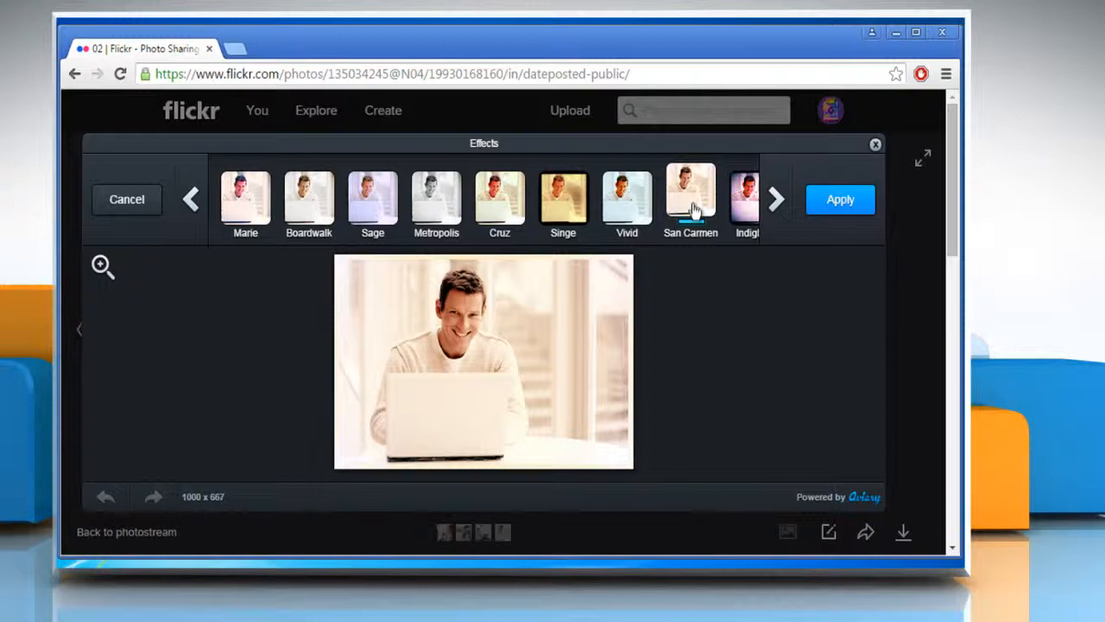
mouse_move(763, 272)
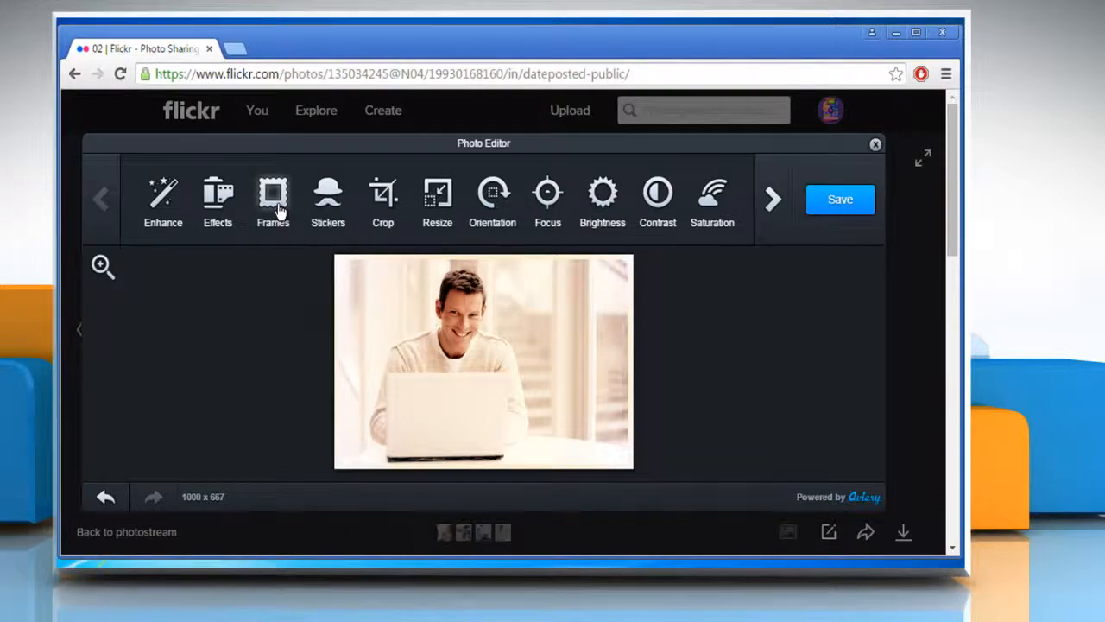
Choose the Stamp frame from Frames and apply it
click(273, 203)
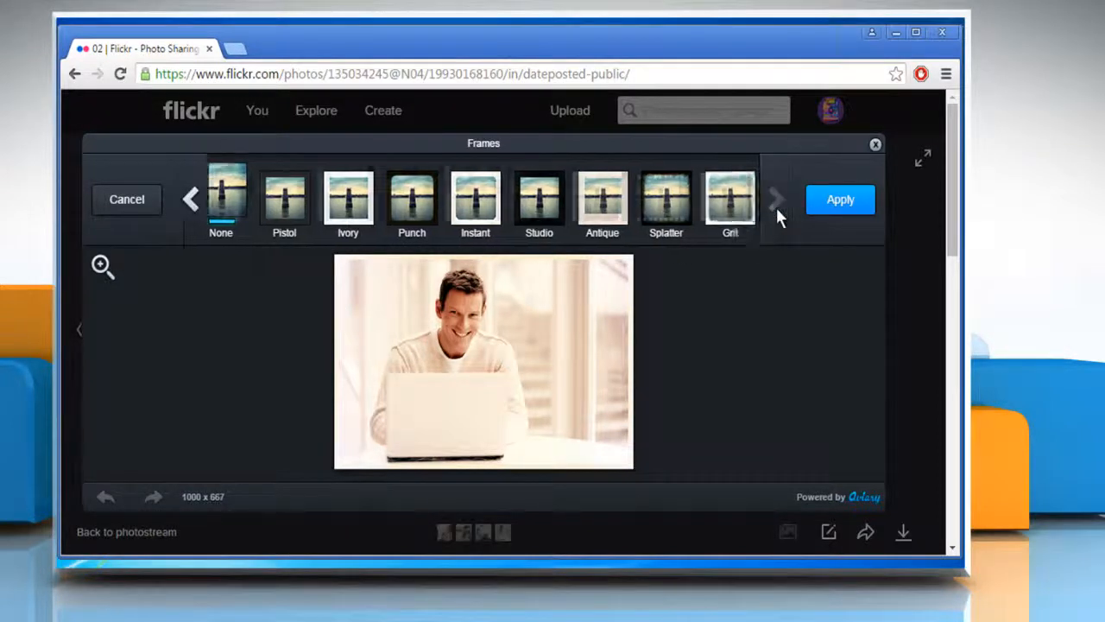
click(775, 199)
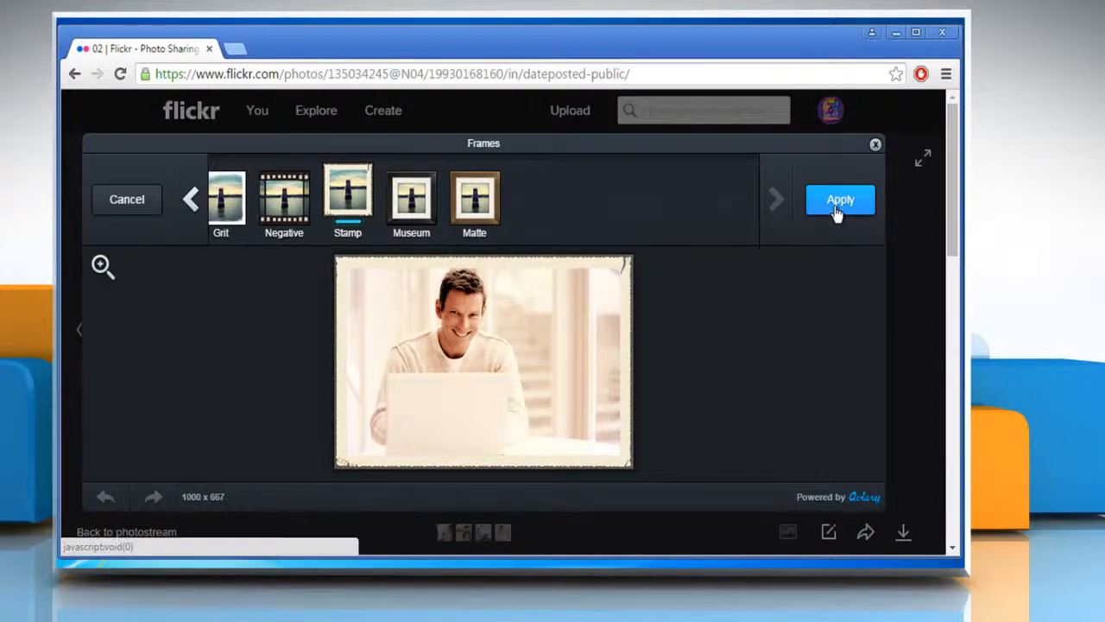
click(839, 199)
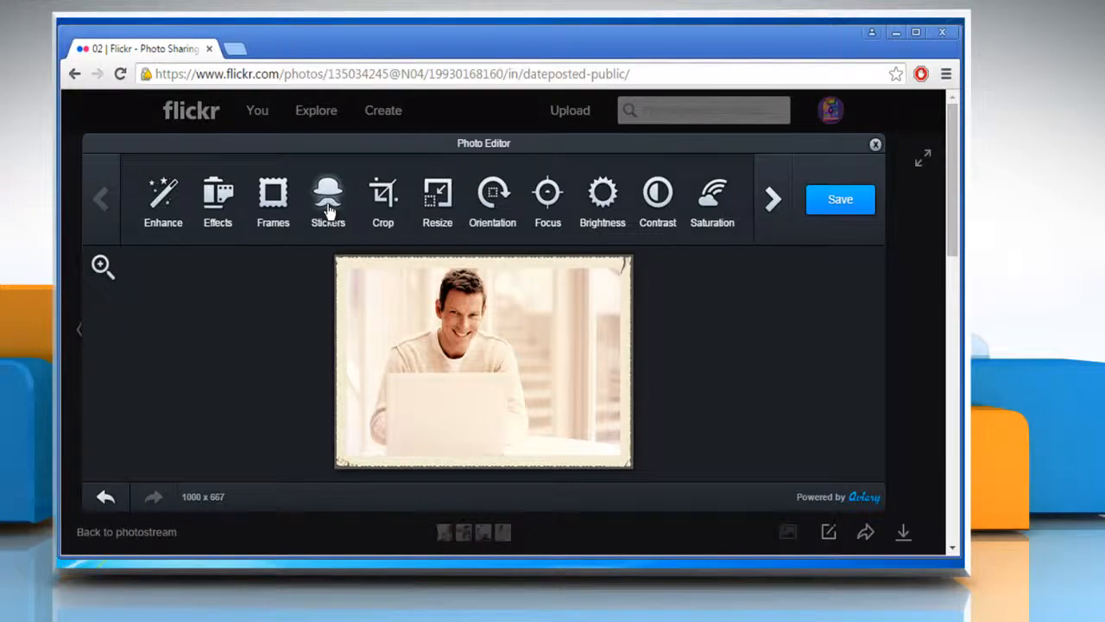
Add the sunglasses sticker, shrink it onto the man's eyes, and apply it
click(327, 198)
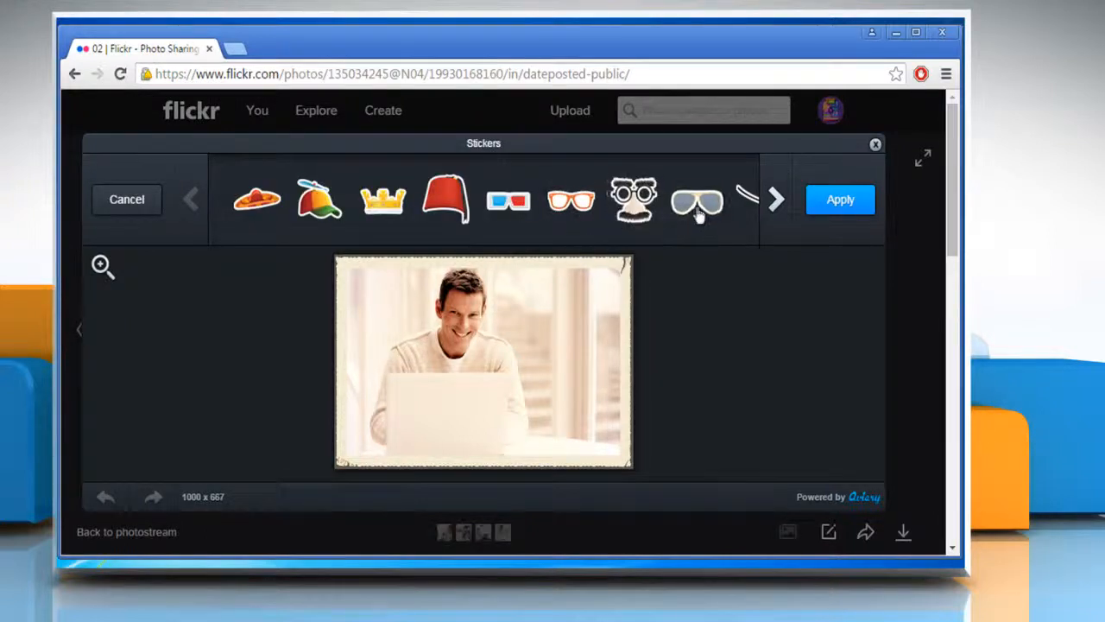
click(696, 200)
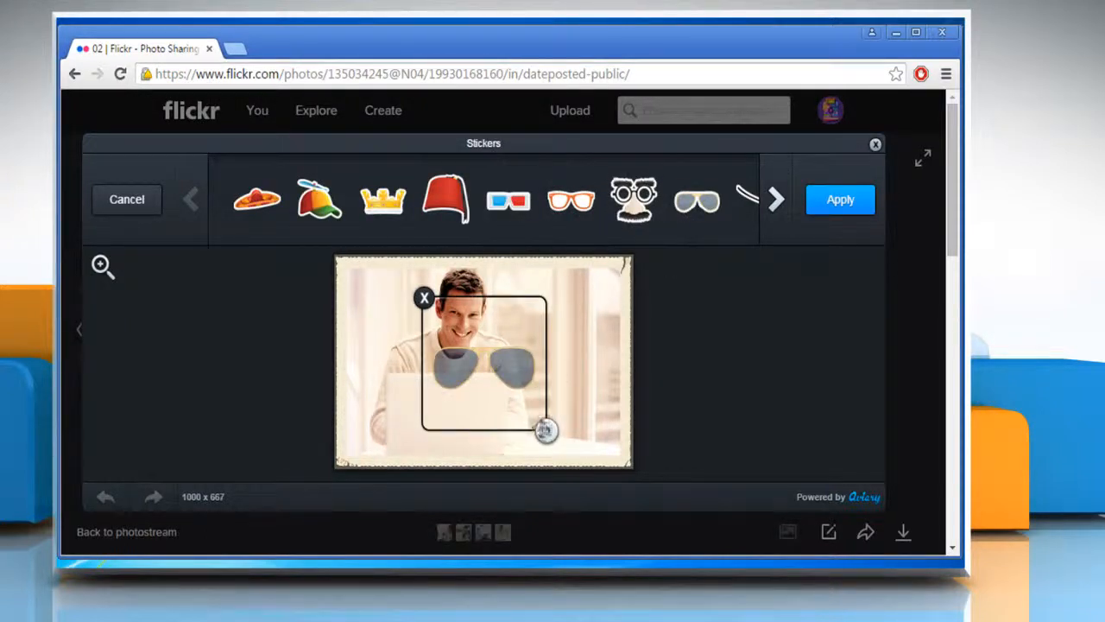
drag(546, 431, 493, 358)
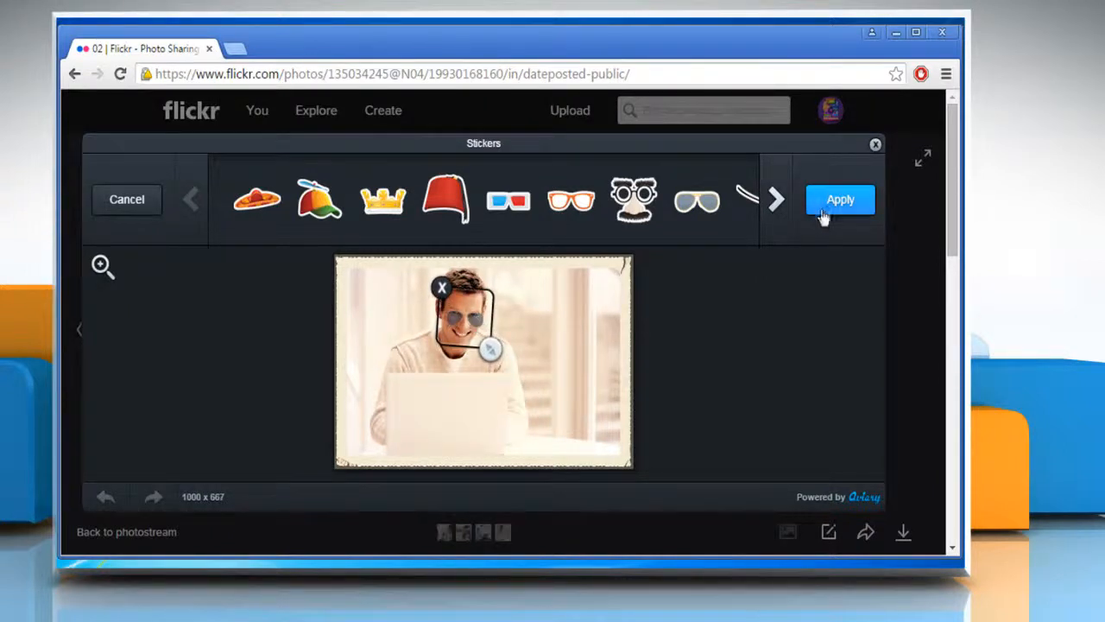
click(839, 200)
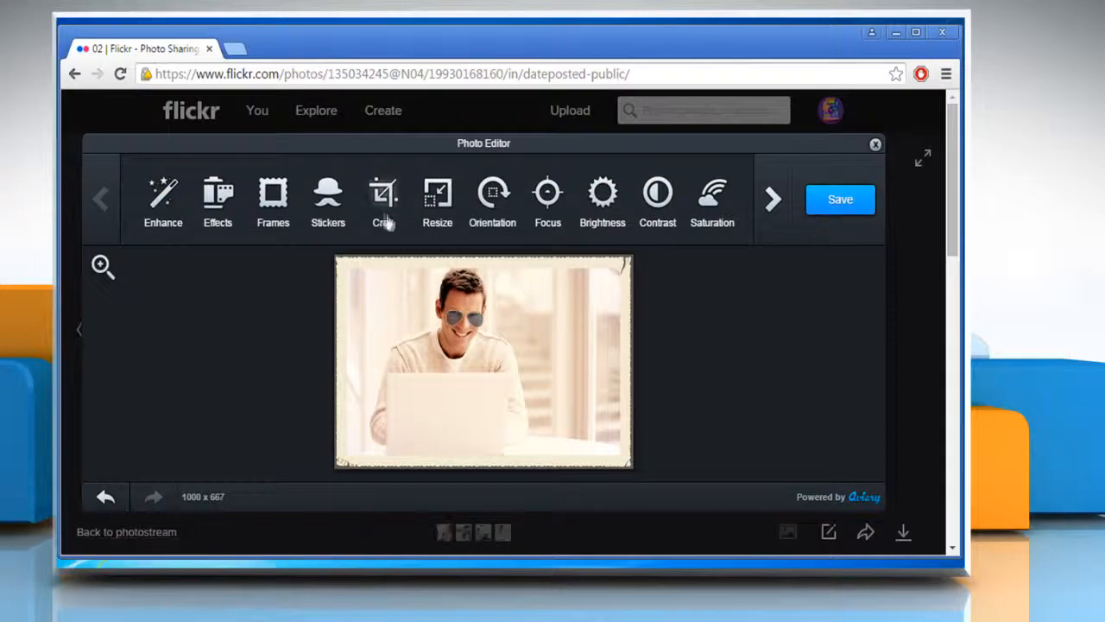
mouse_move(547, 192)
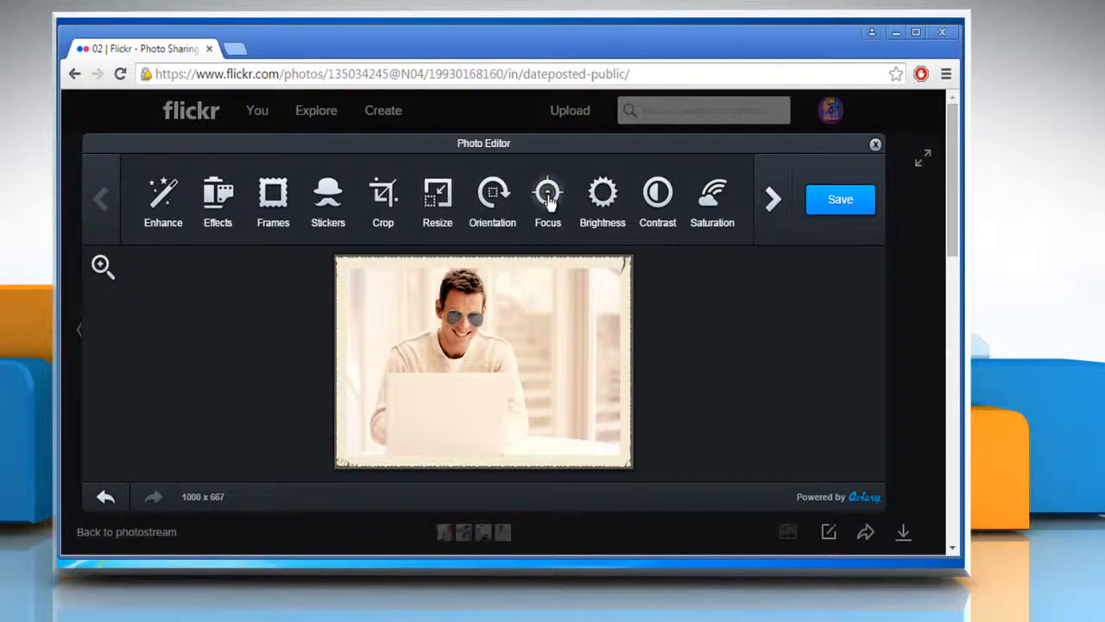
mouse_move(712, 192)
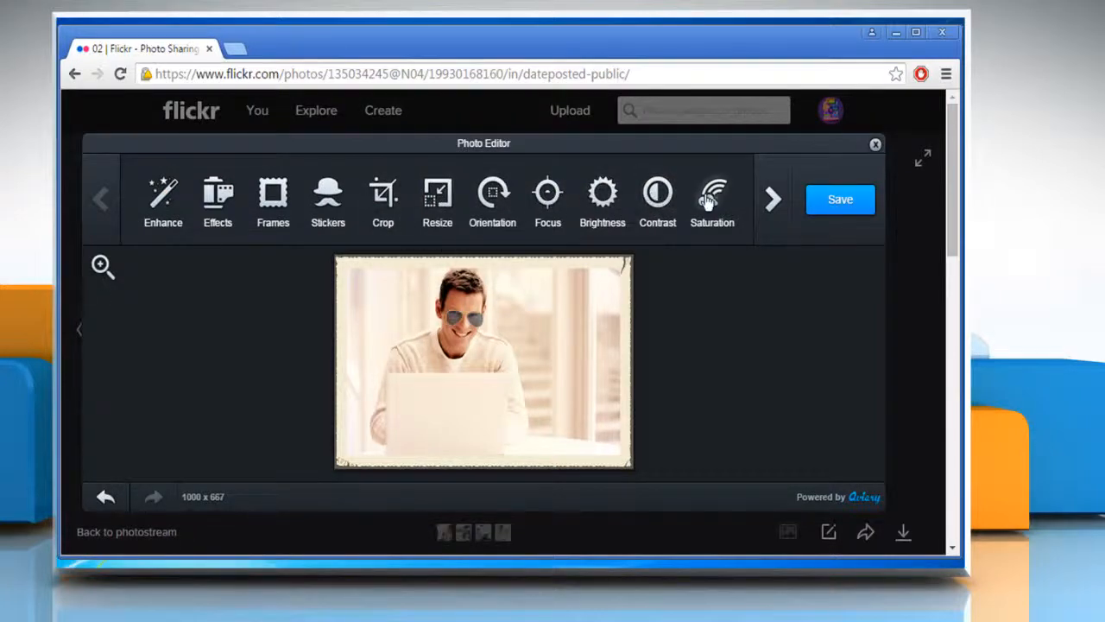
Show the remaining editor tools and click Save to bring up the save prompt
click(773, 199)
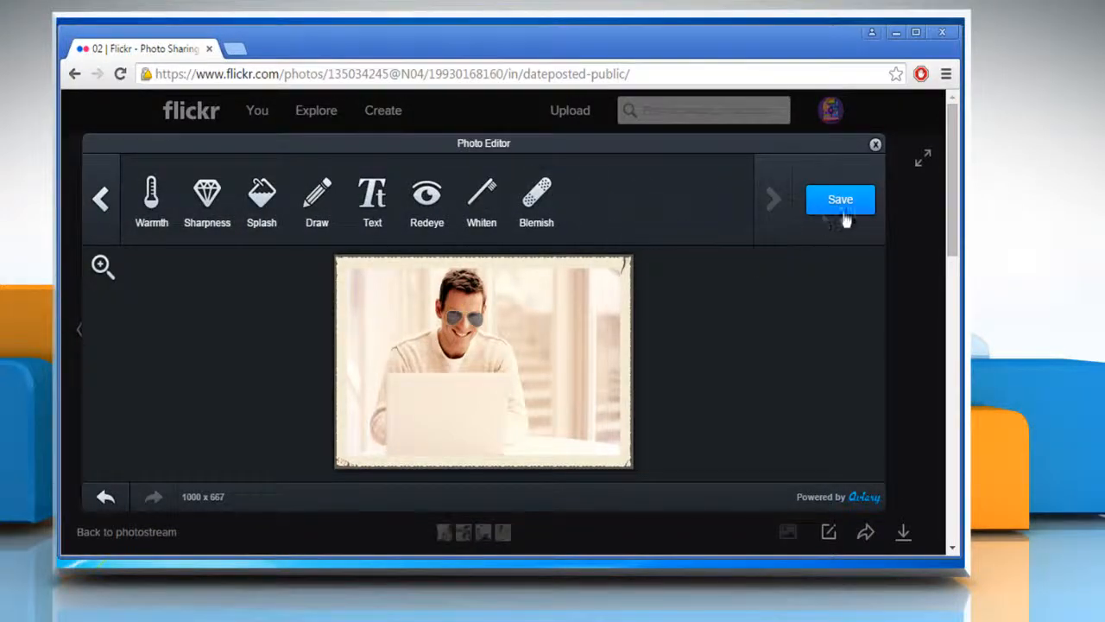
click(840, 200)
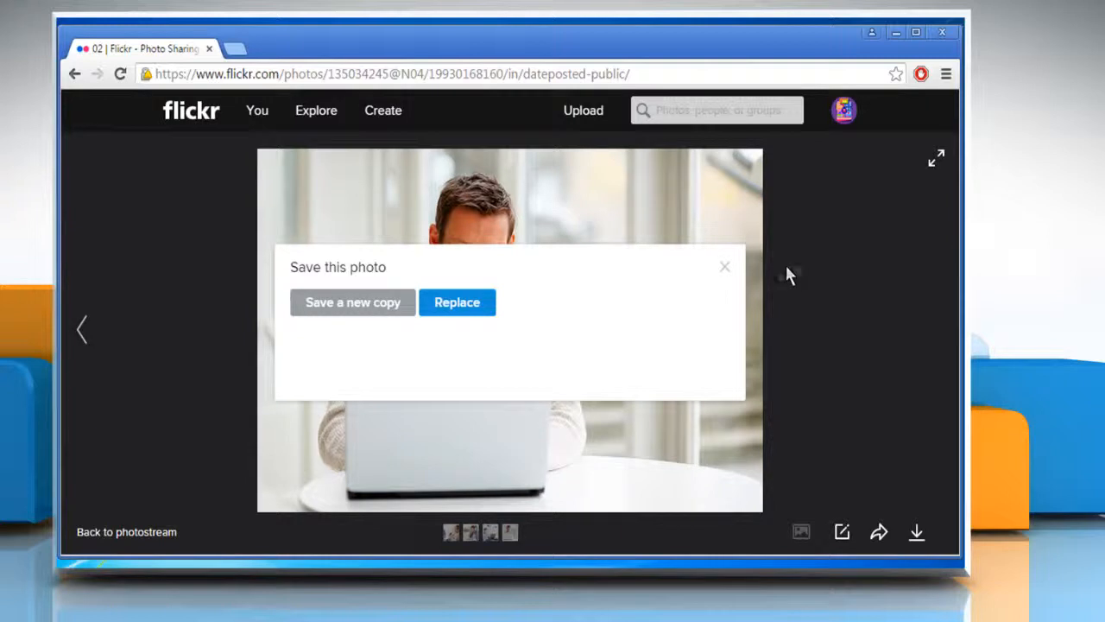
mouse_move(553, 310)
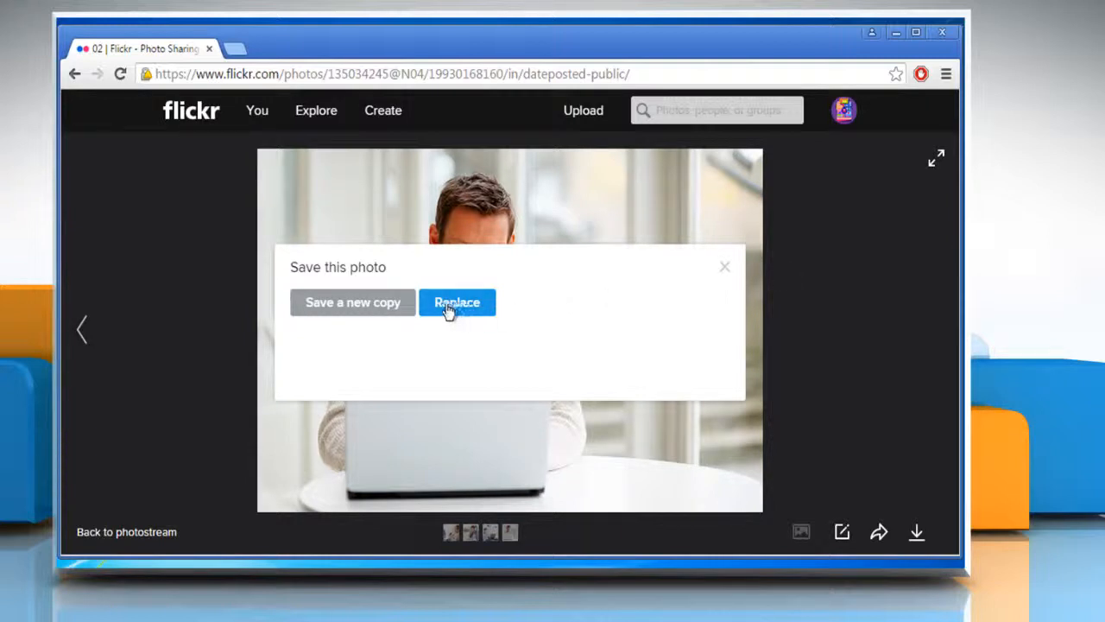
mouse_move(352, 308)
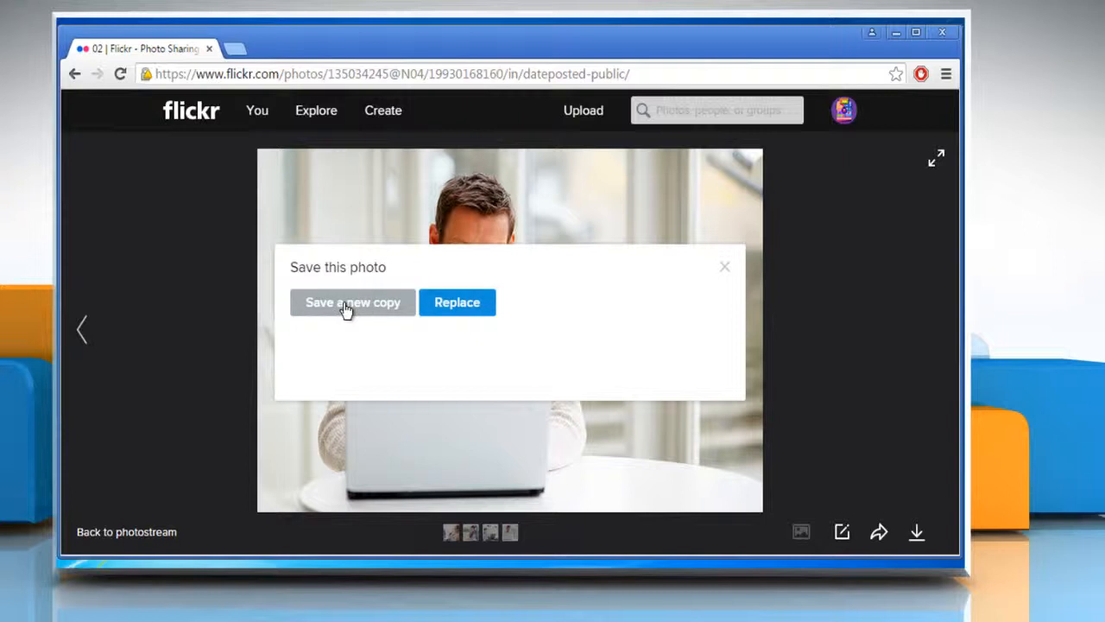
Choose Save a new copy in the Save this photo dialog
click(352, 302)
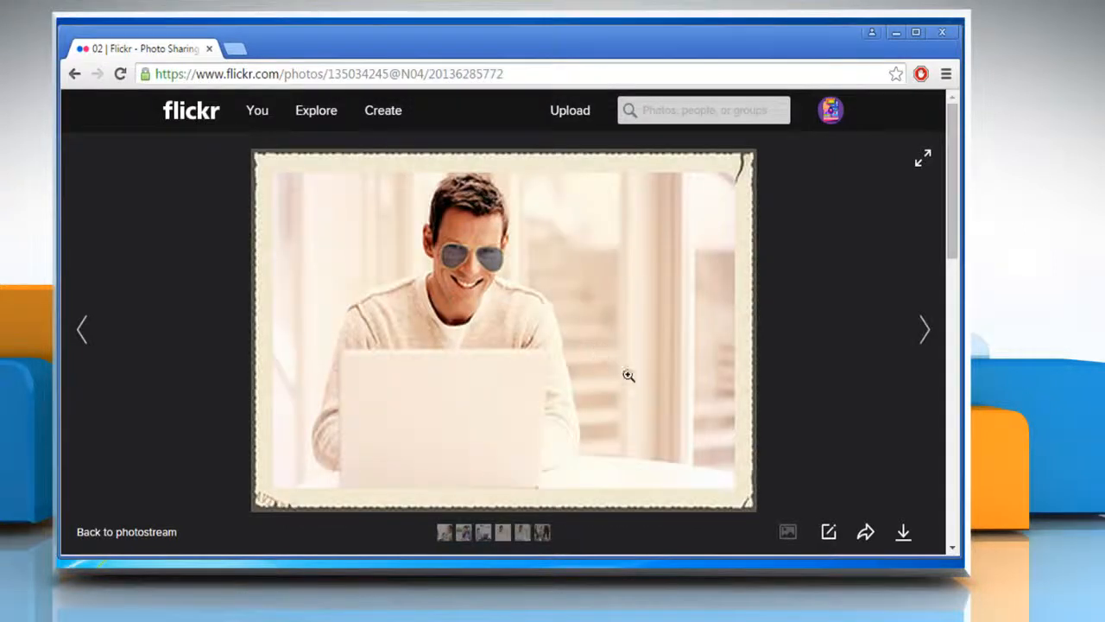